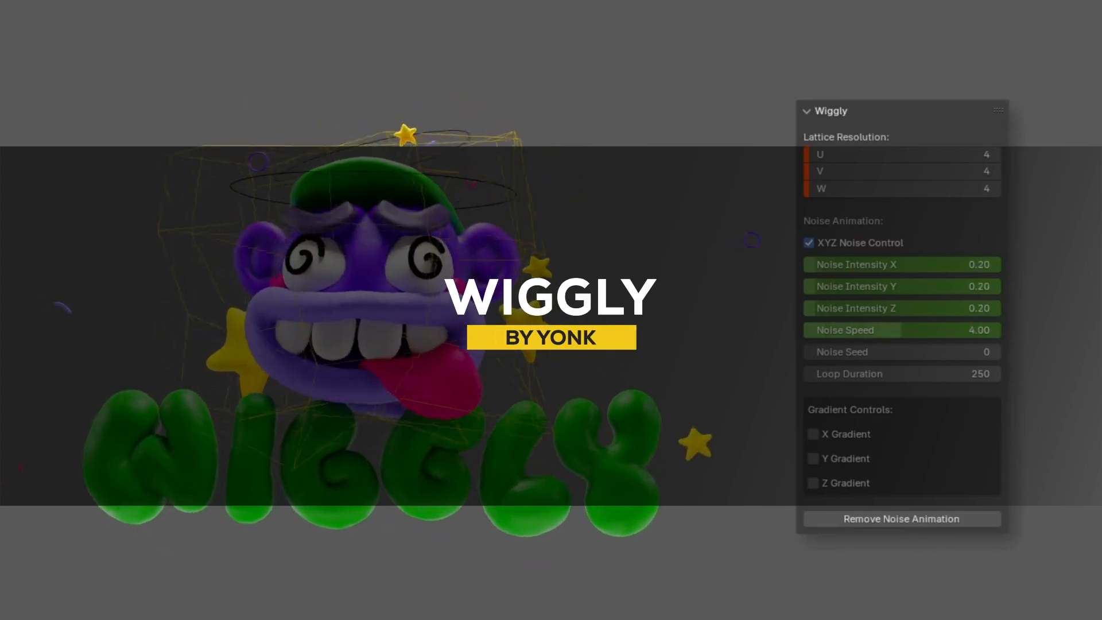
- Add a lattice noise animation in Wiggly and enable separate XYZ noise control for the pink car
left_click(901, 519)
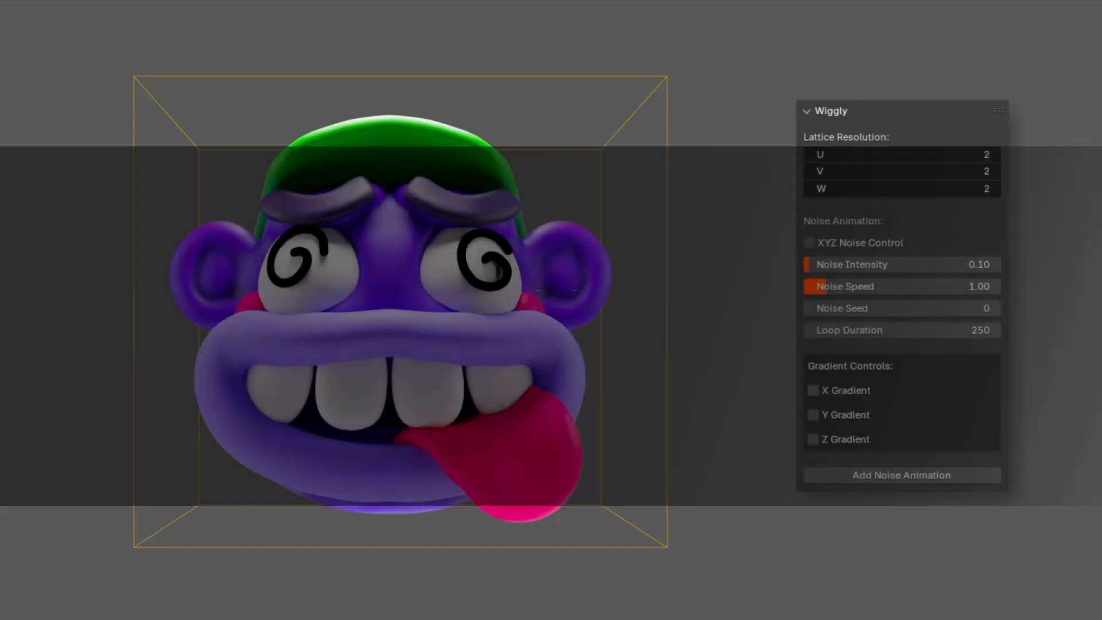
left_click(903, 474)
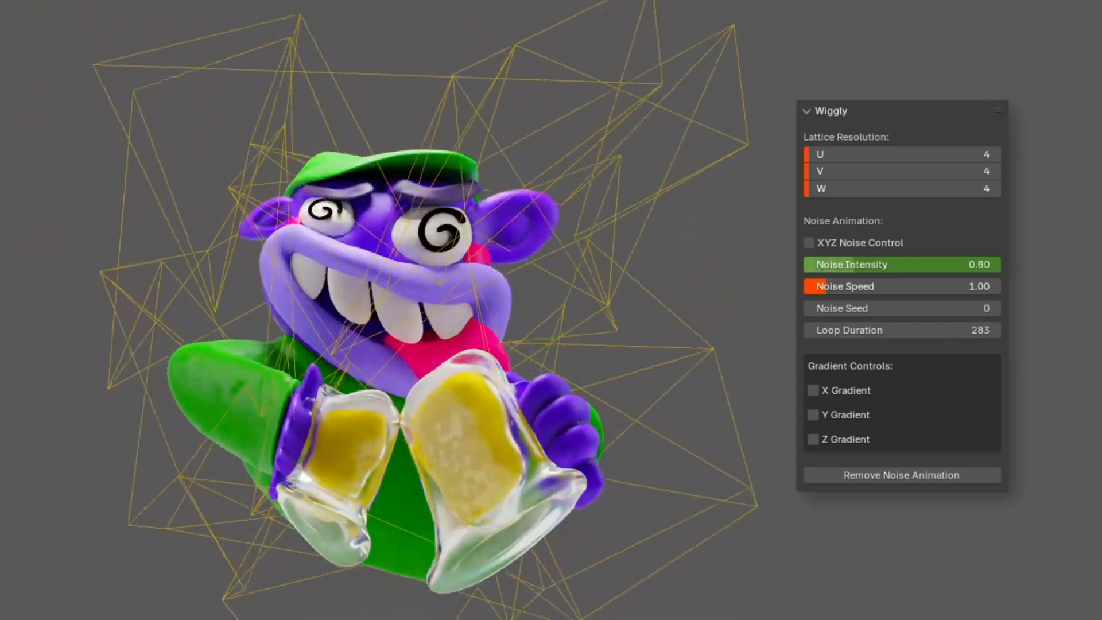
left_click(809, 242)
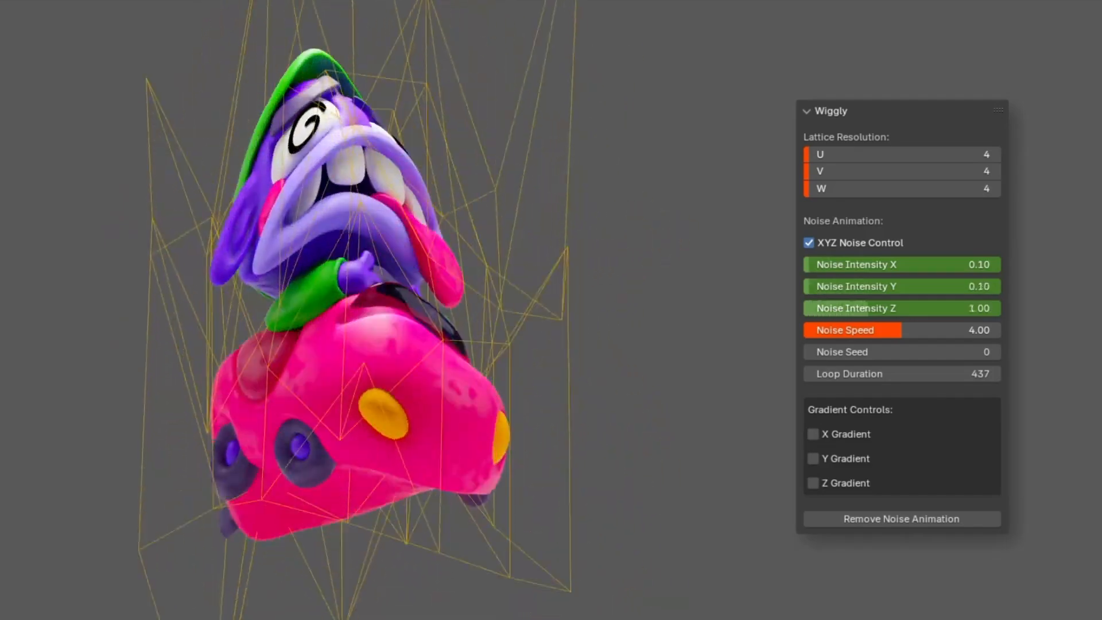
left_click(808, 243)
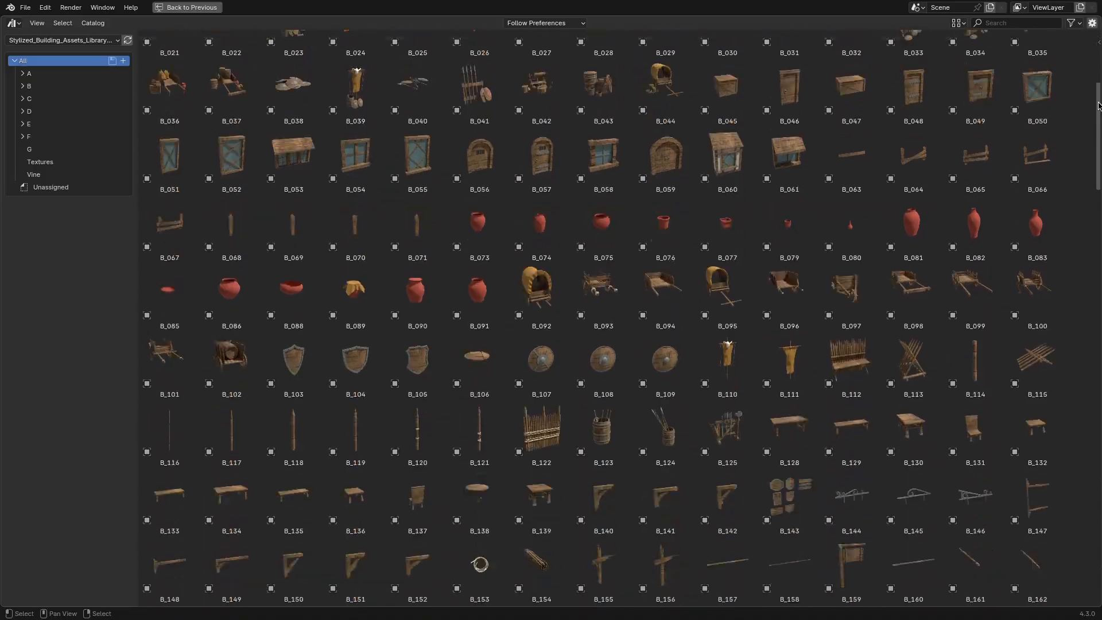
- Browse the asset library catalogs A–C and drop building assets into the viewport
scroll("down", 3)
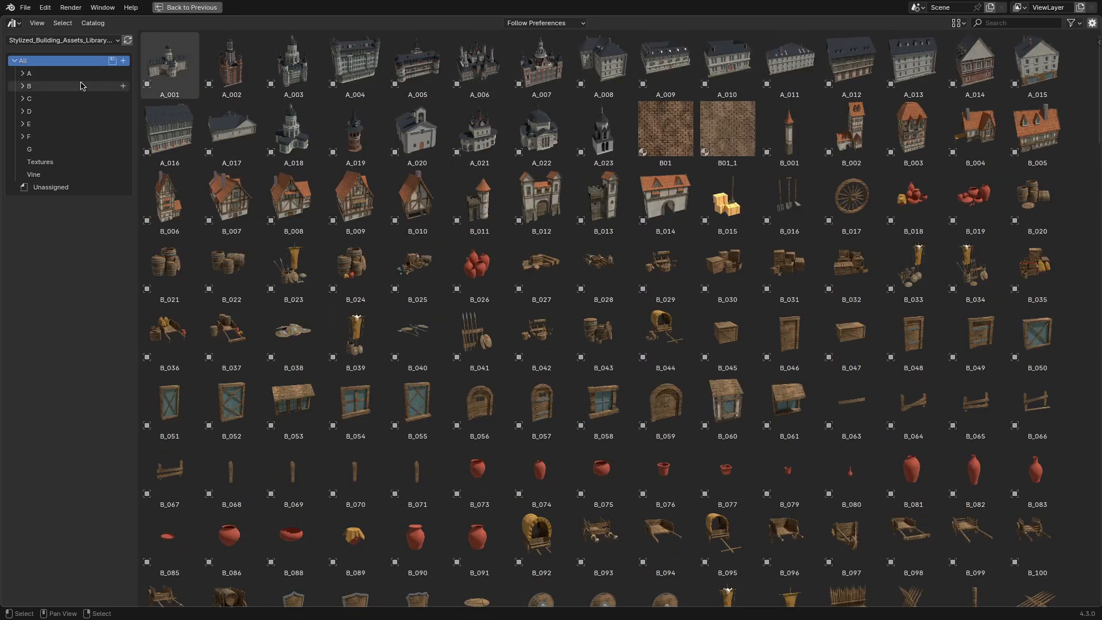
left_click(30, 124)
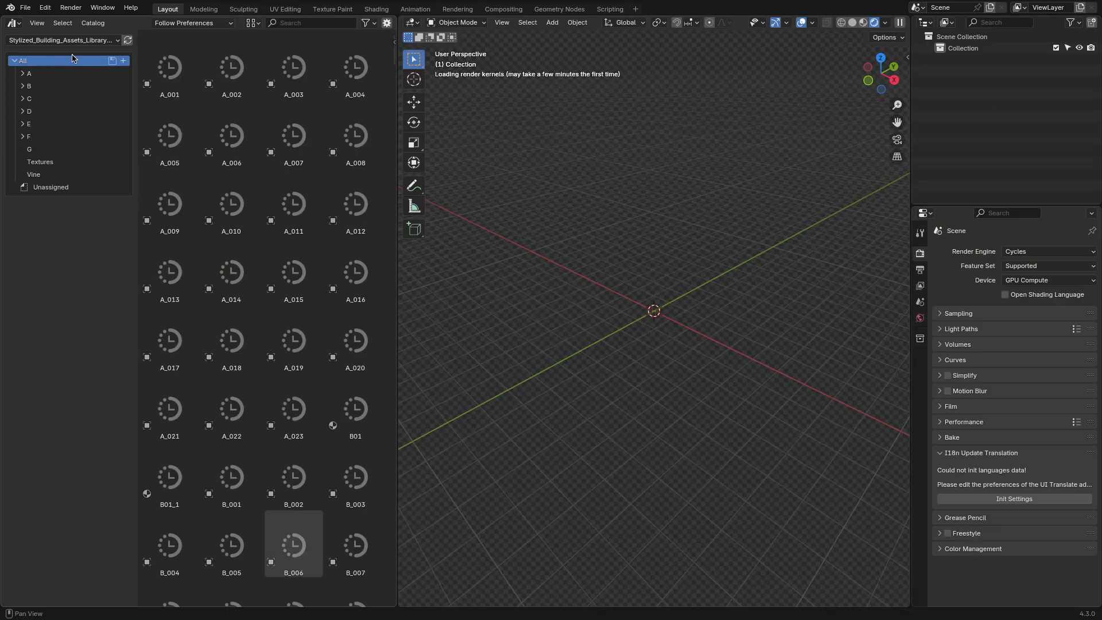
left_click(169, 66)
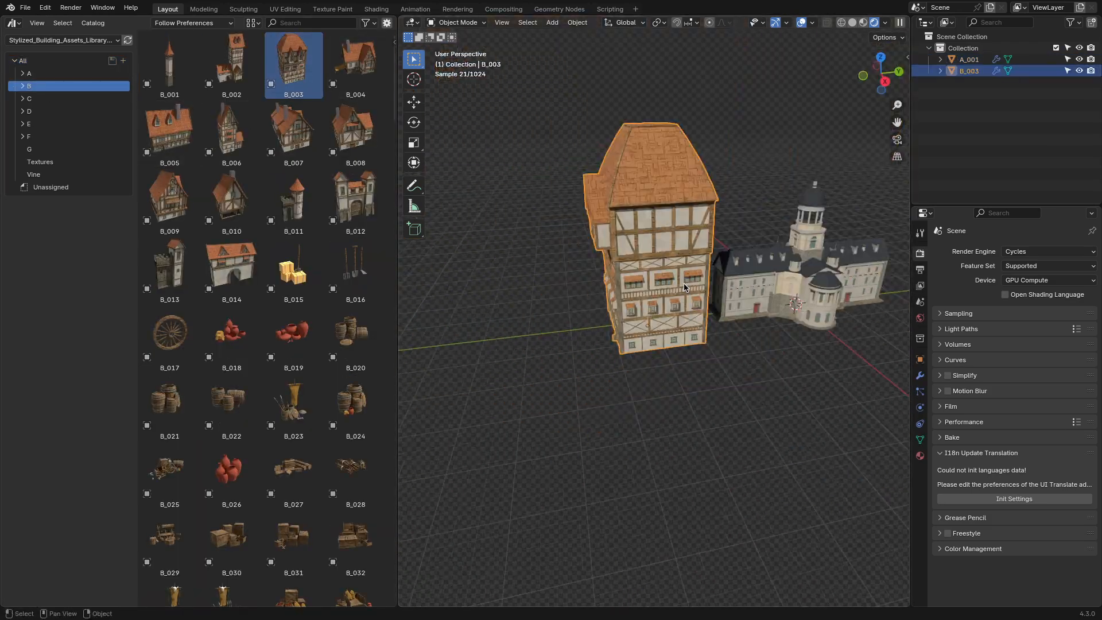
left_click(29, 137)
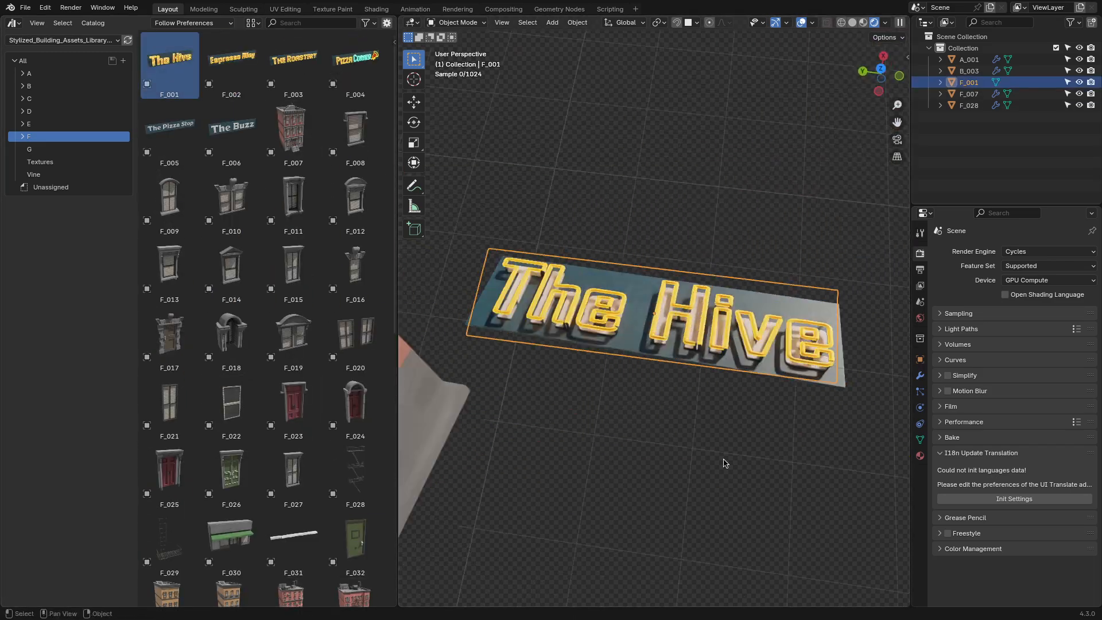
left_click(29, 98)
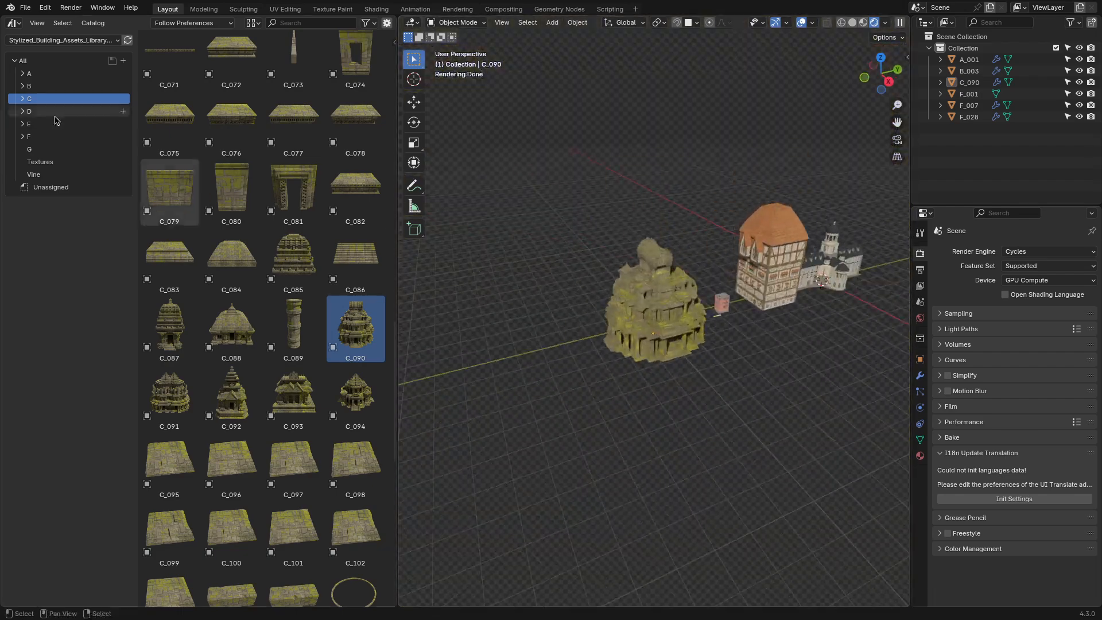
- From catalogs D–G add more assets, including the water-tower rooftop and pipes
left_click(28, 111)
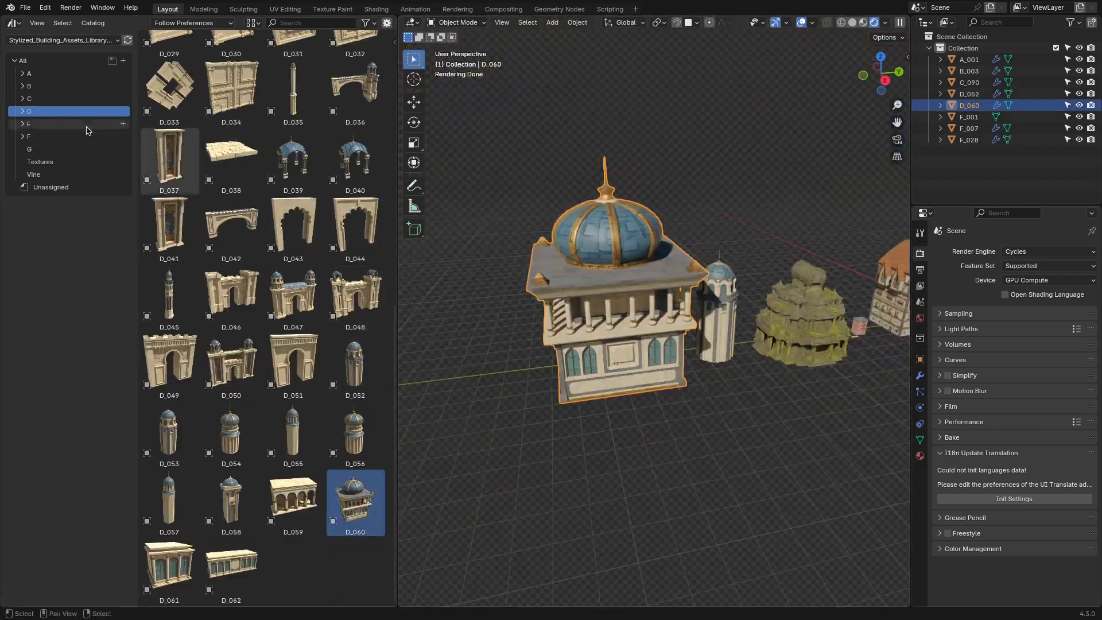
left_click(27, 124)
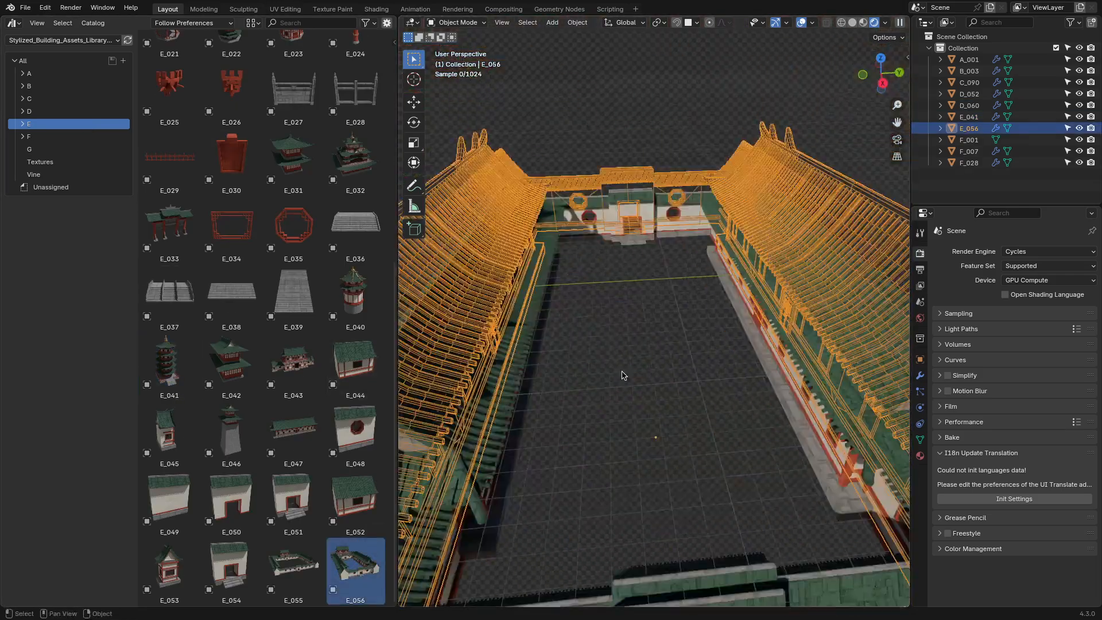
left_click(29, 136)
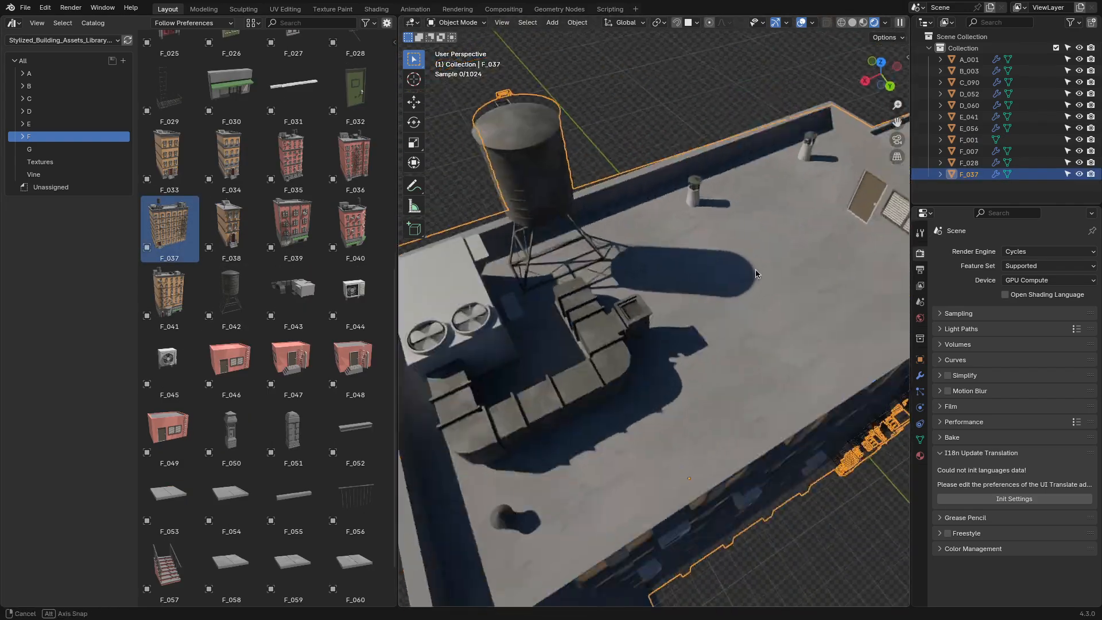
left_click(30, 148)
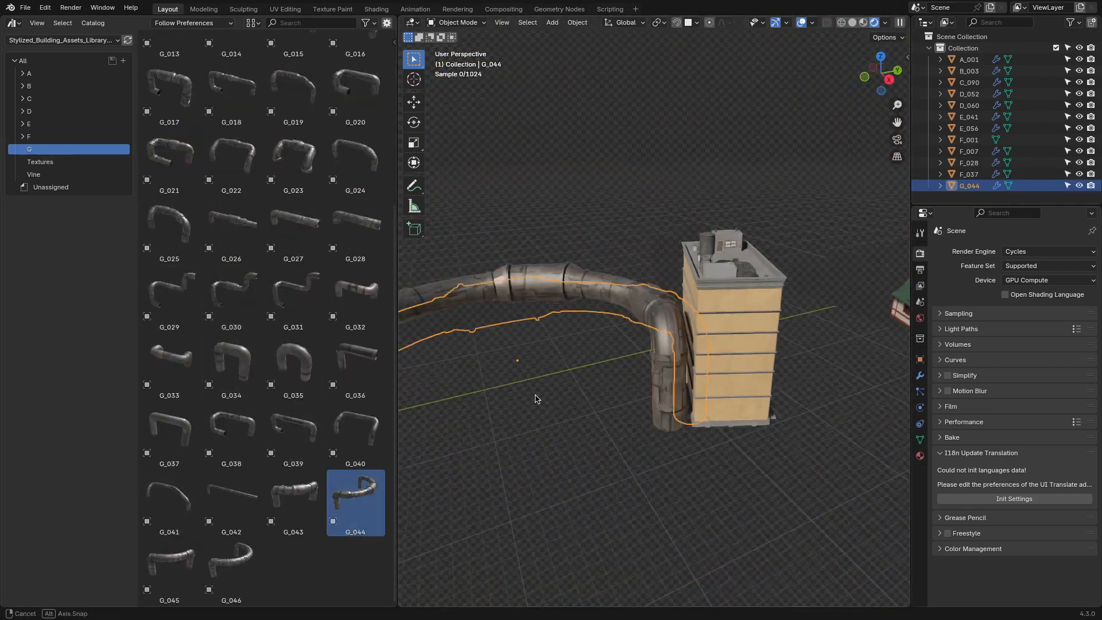
left_click(34, 175)
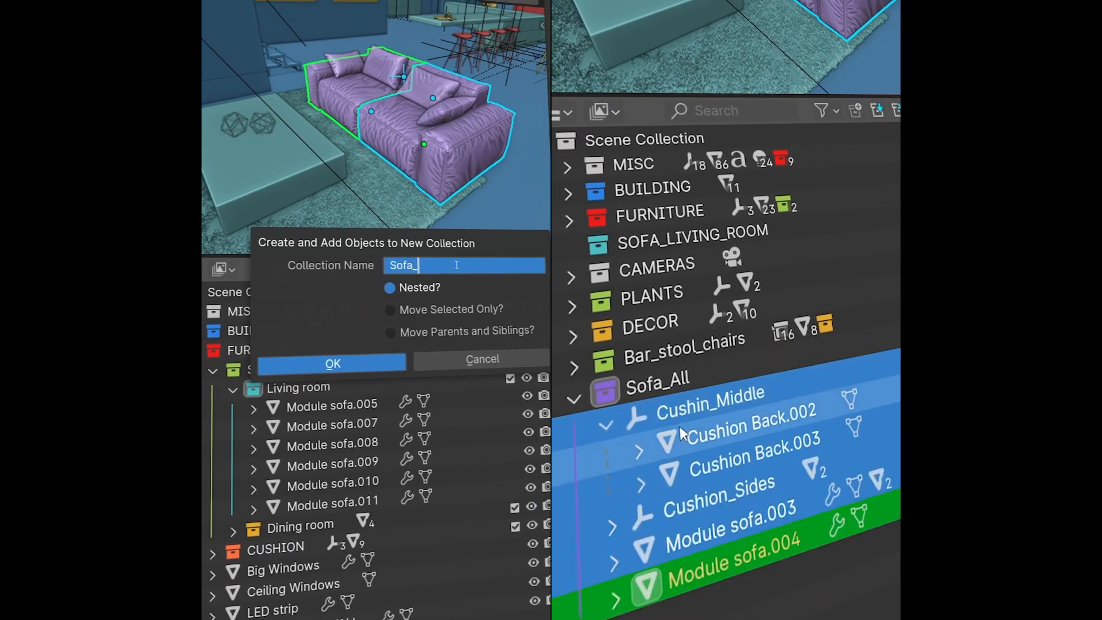
- Name the new collection Sofa_All, then select the wall picture and dish in the room scene
left_click(332, 363)
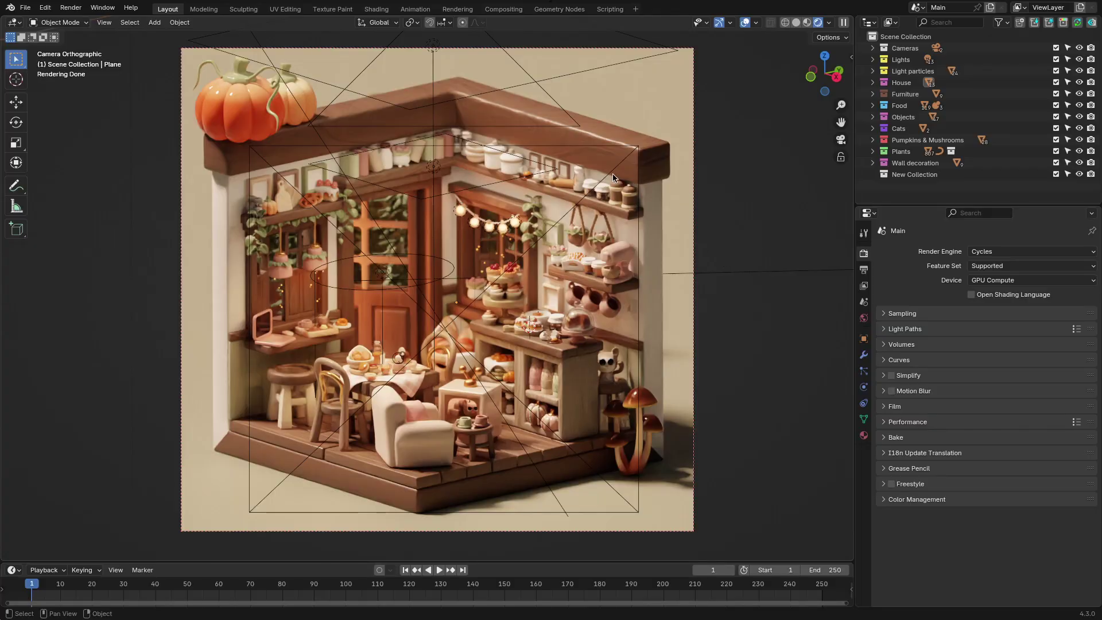
left_click(562, 171)
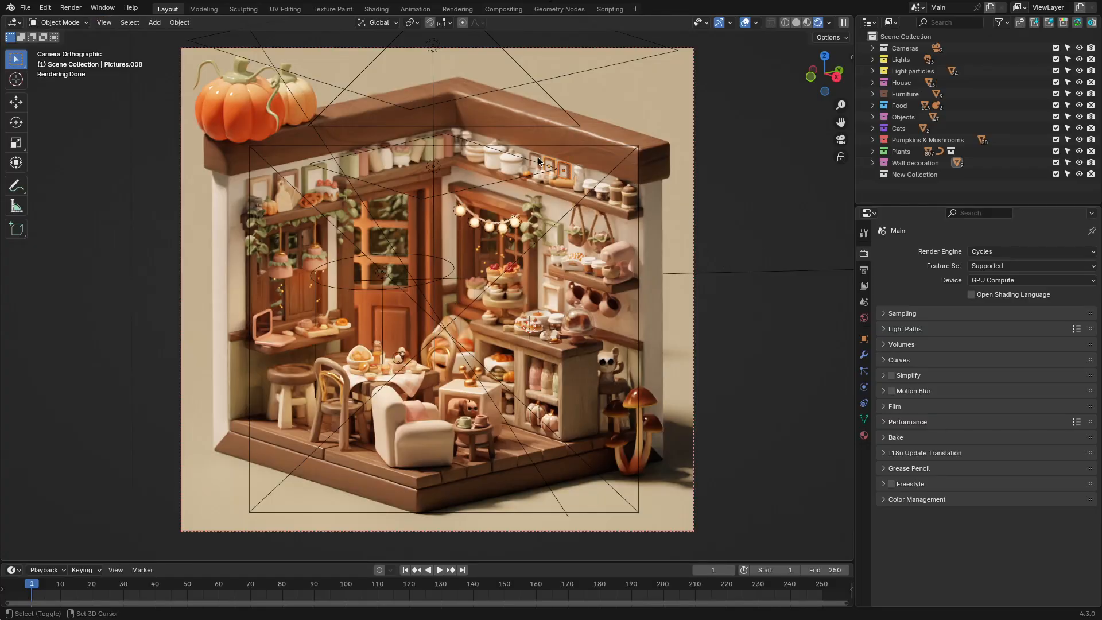
left_click(874, 163)
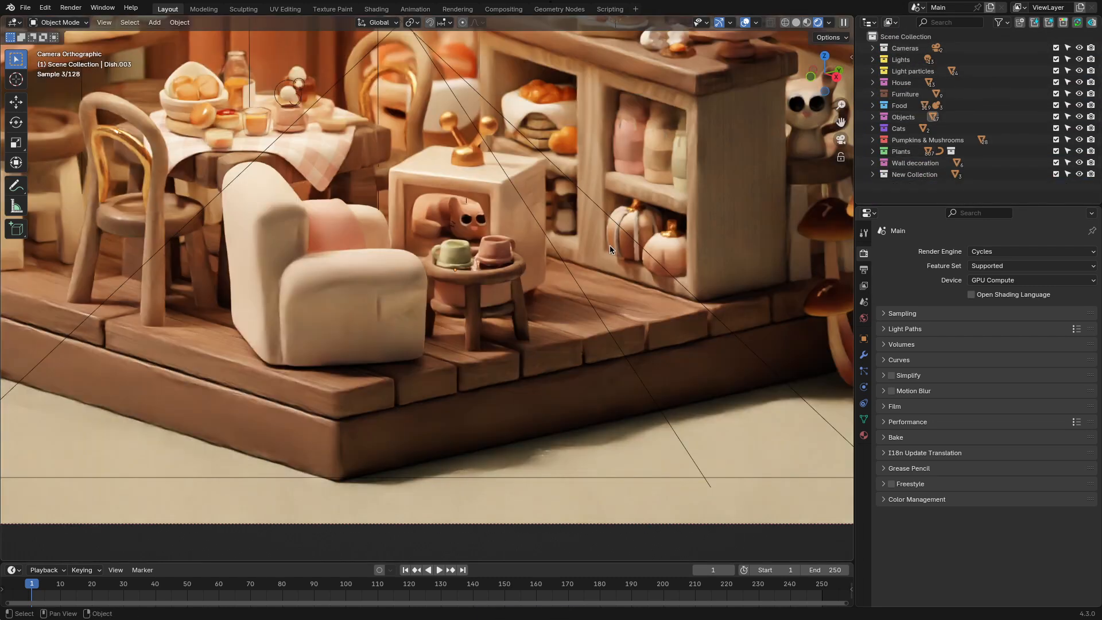
left_click(480, 288)
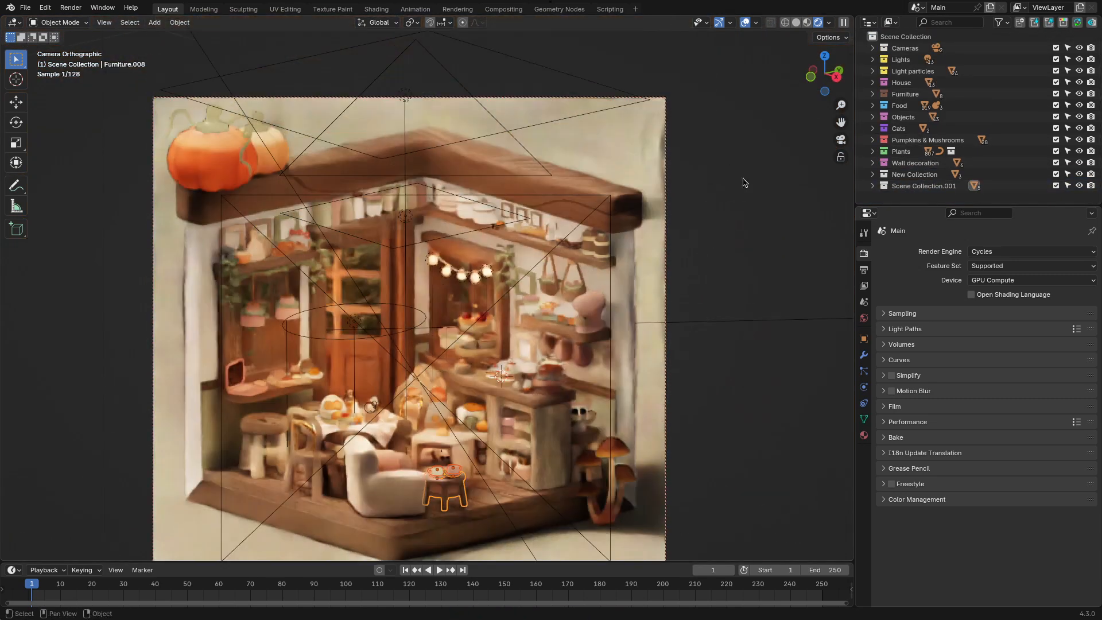
- Switch to plain grey shading, select Scene Collection.001 and the plant rope, and collapse the Outliner tree
left_click(797, 22)
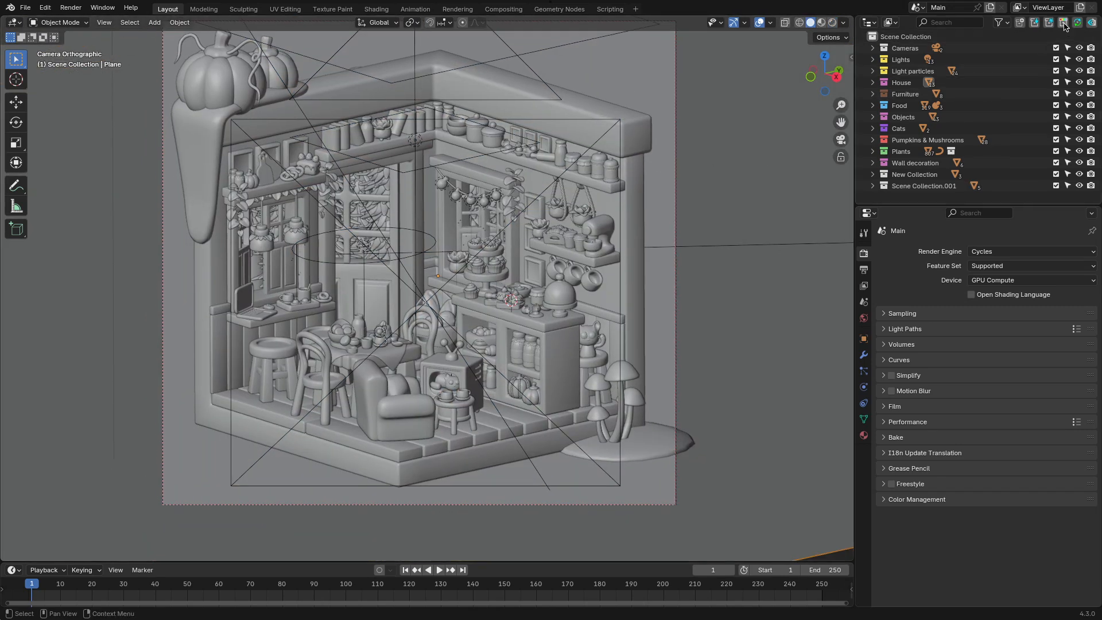
left_click(820, 22)
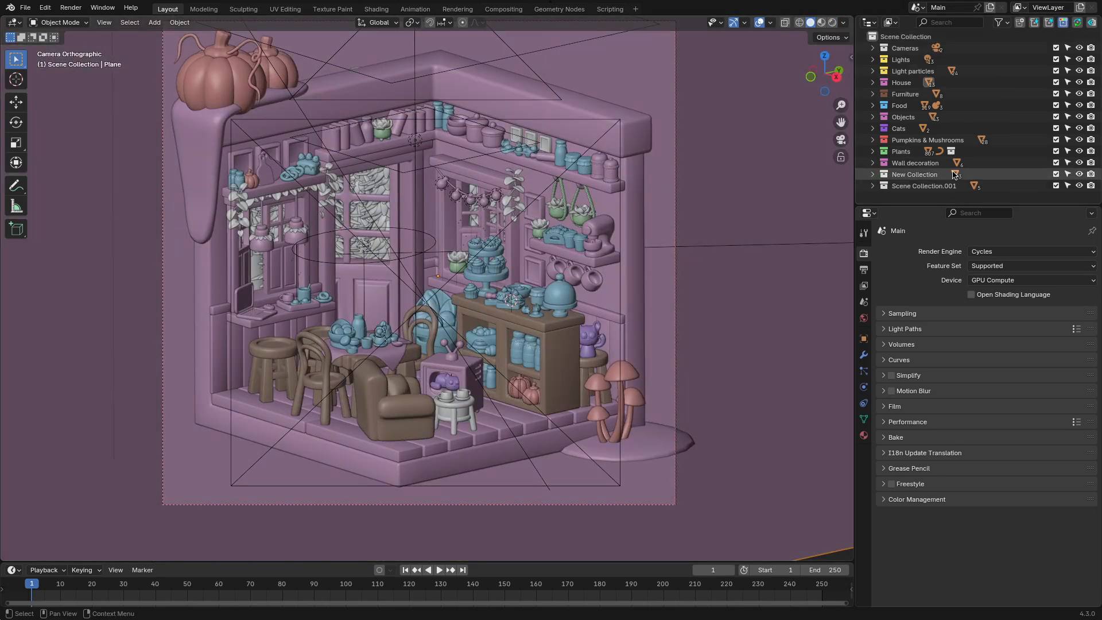
left_click(915, 174)
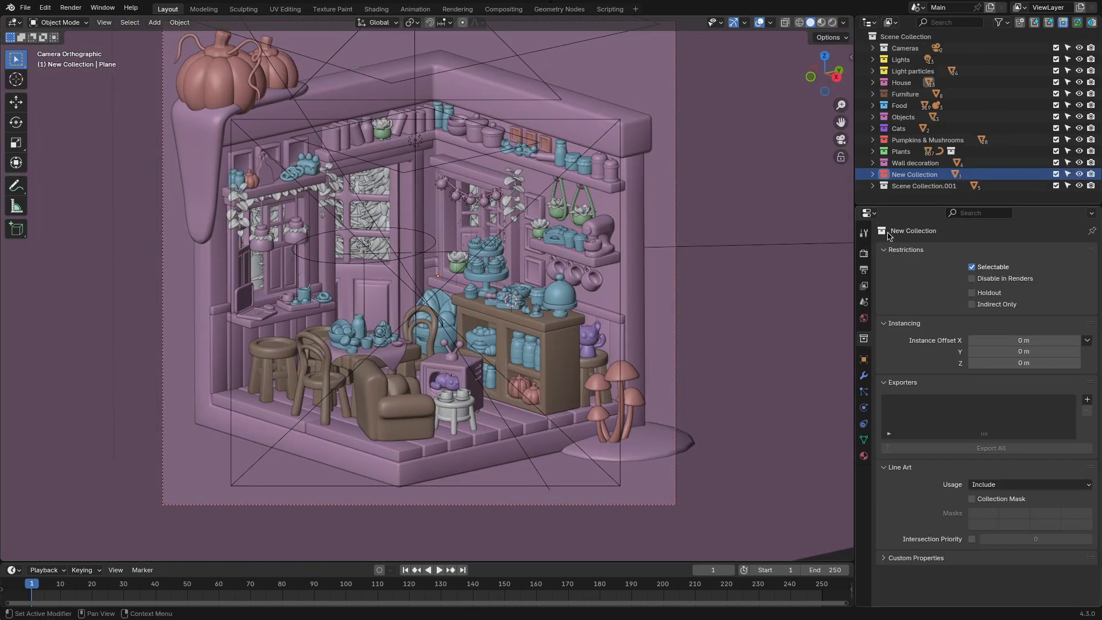
left_click(923, 186)
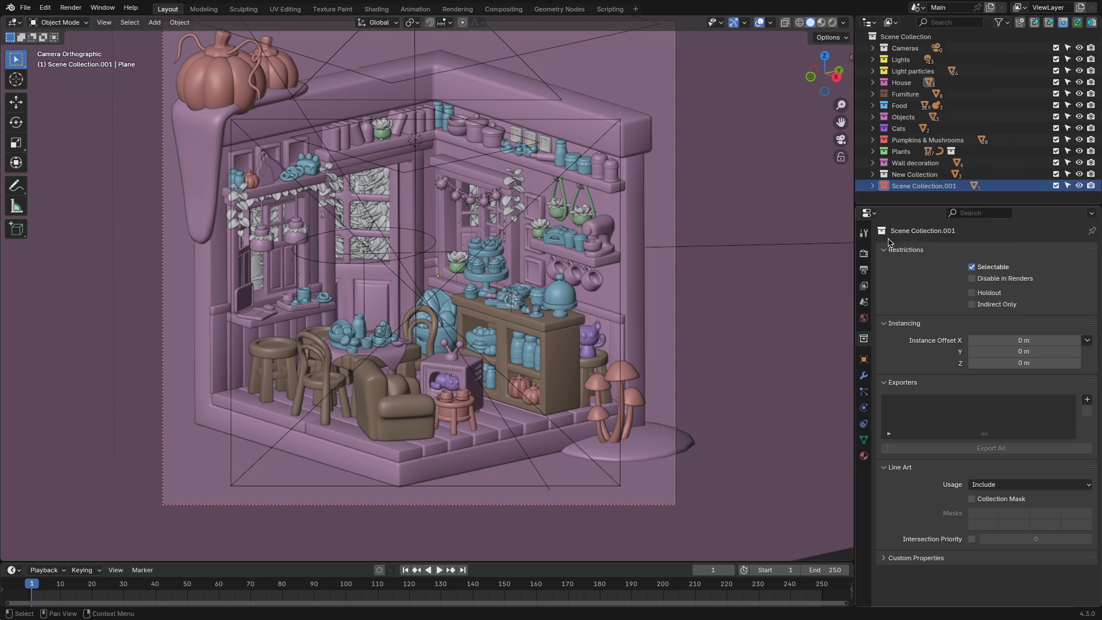
left_click(924, 186)
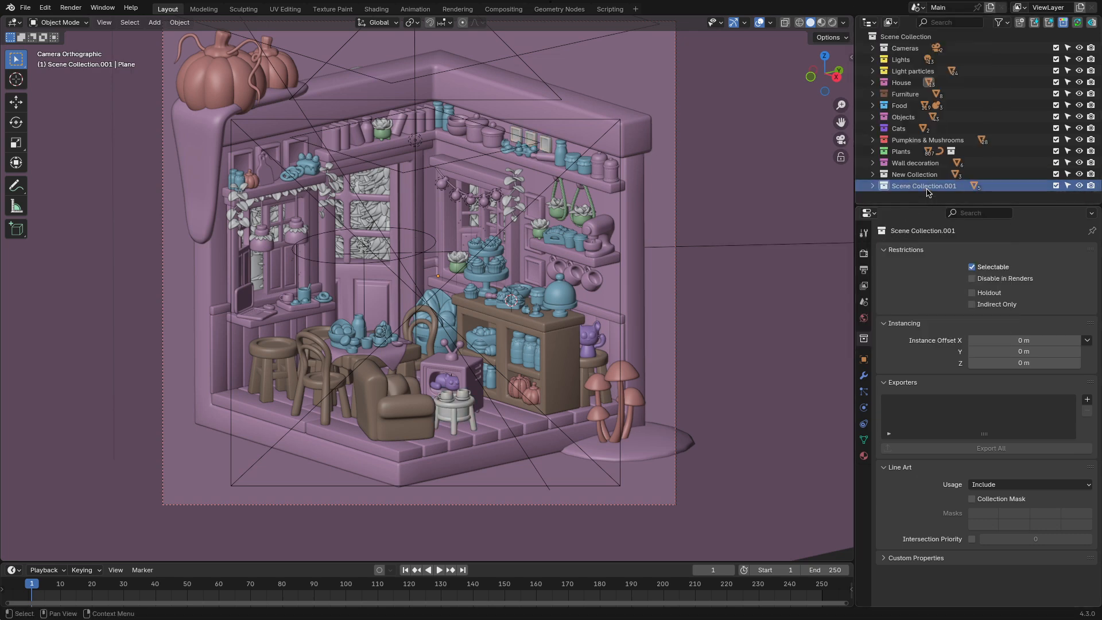
left_click(560, 292)
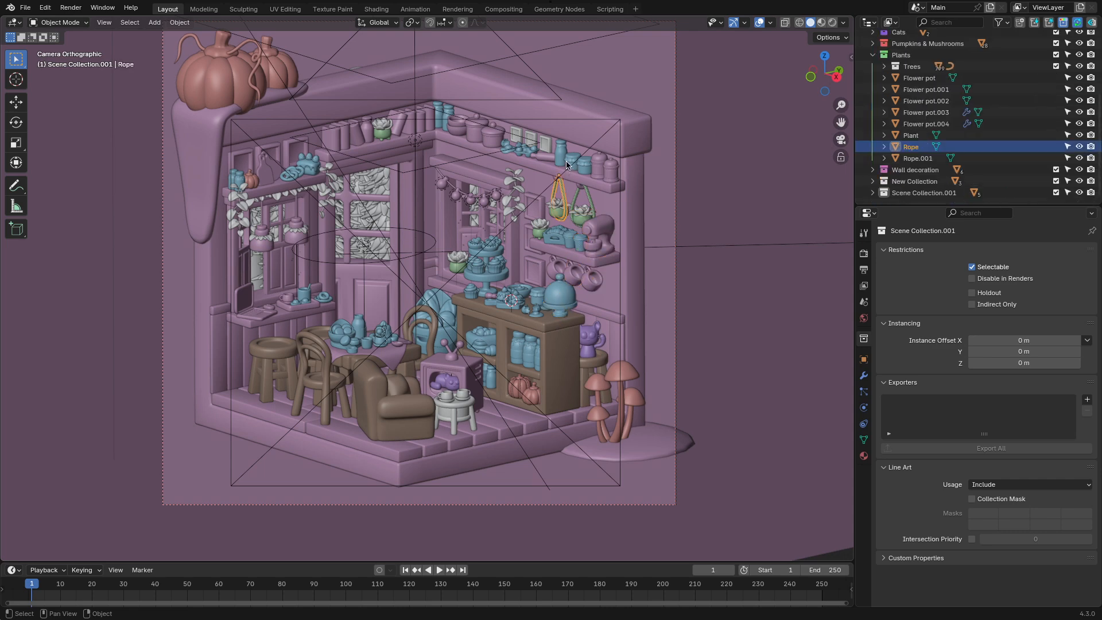
left_click(238, 66)
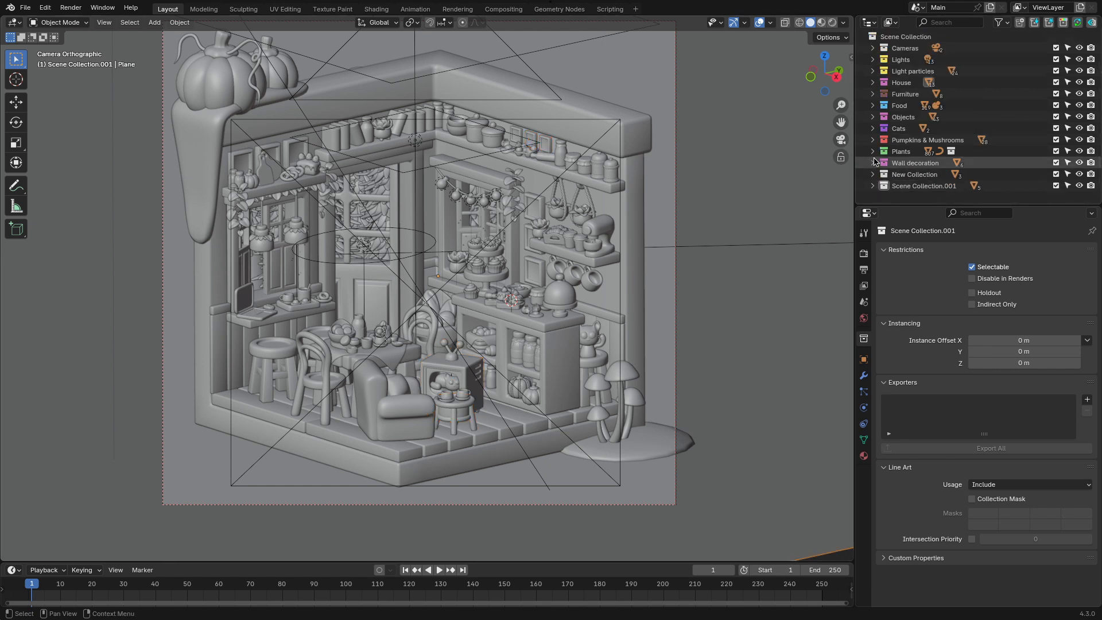
- Expand the Food collection and bring up the Outliner Pro context menu on an entry
left_click(872, 104)
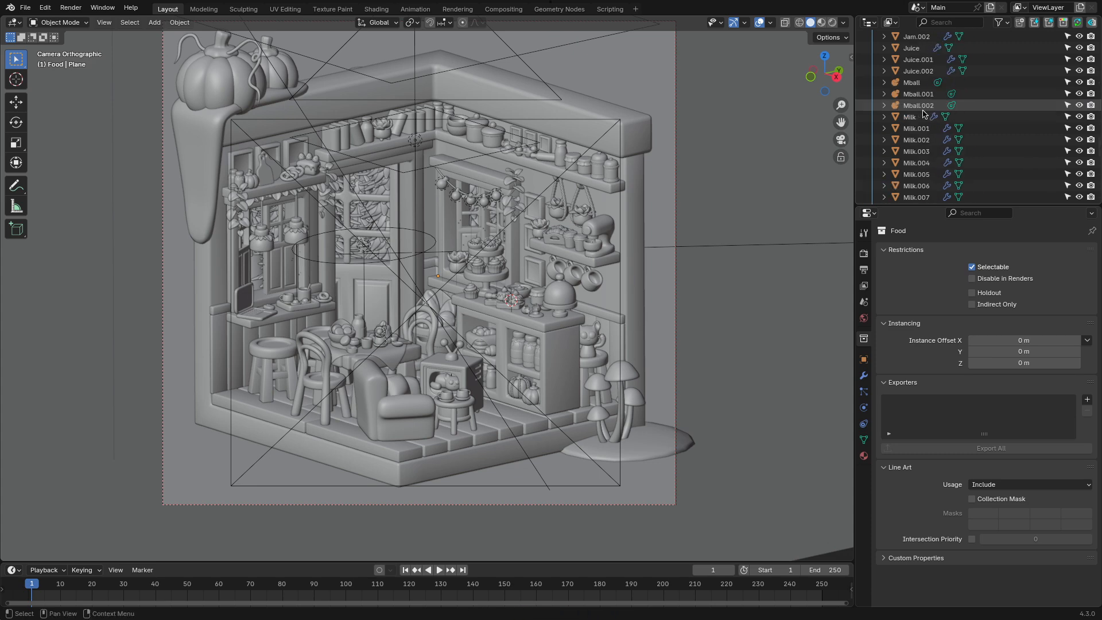
right_click(917, 106)
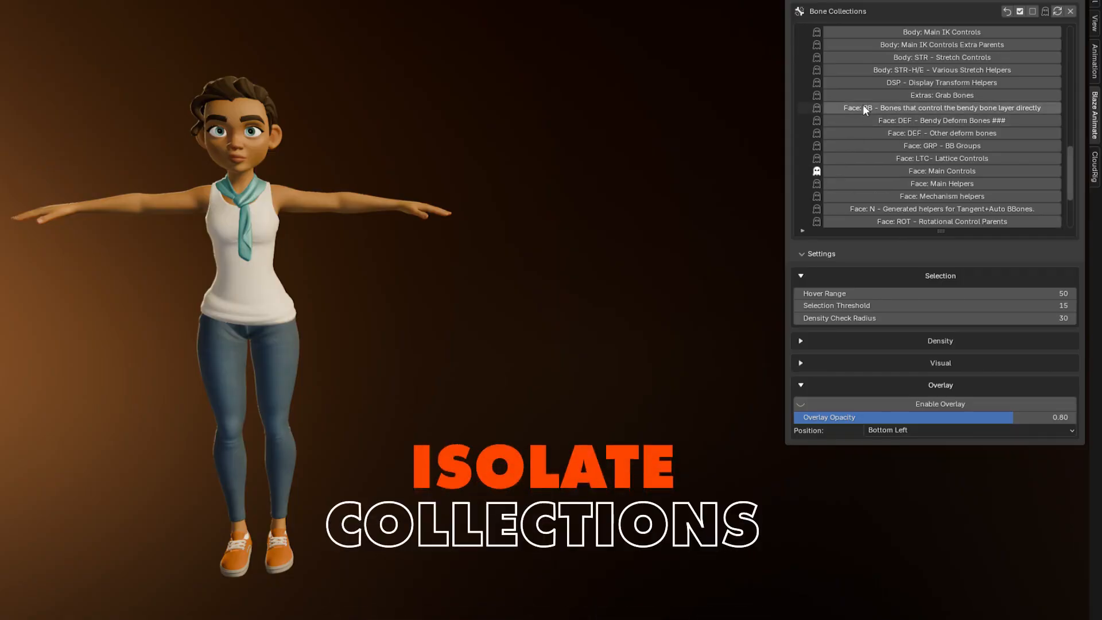
- Activate the Body: Main FK and IK control collections and select the character's neck control
scroll("up", 3)
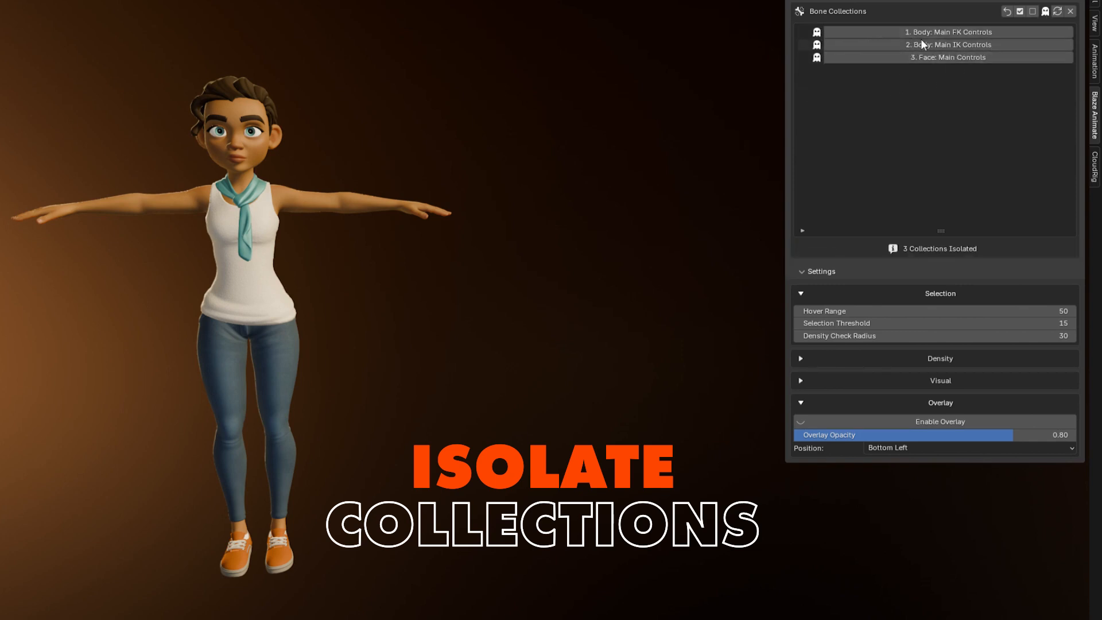
left_click(948, 32)
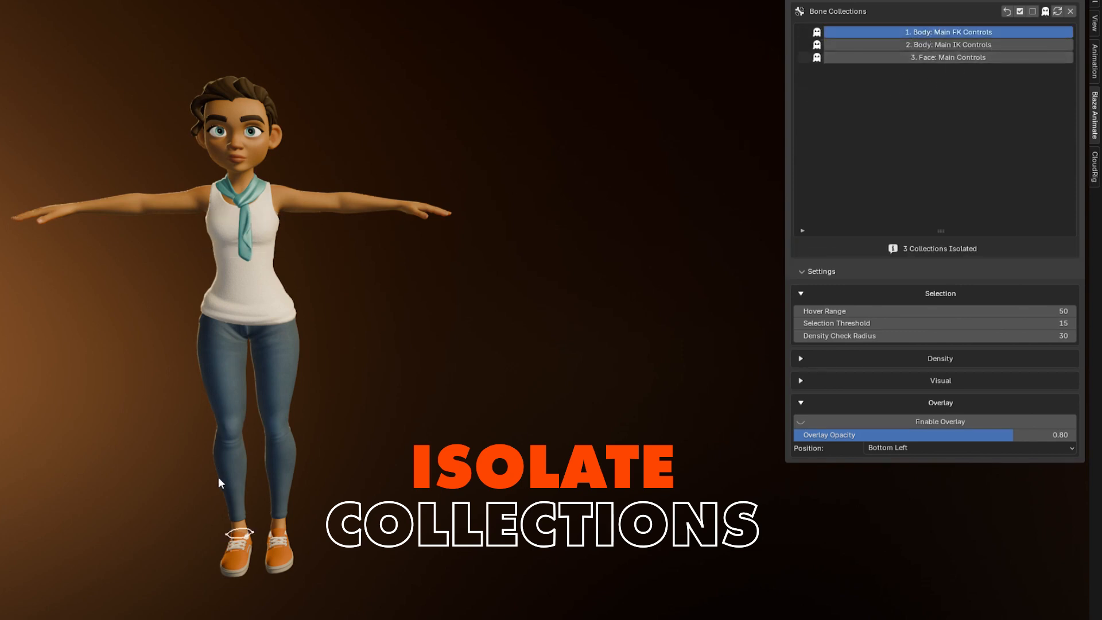
left_click(948, 57)
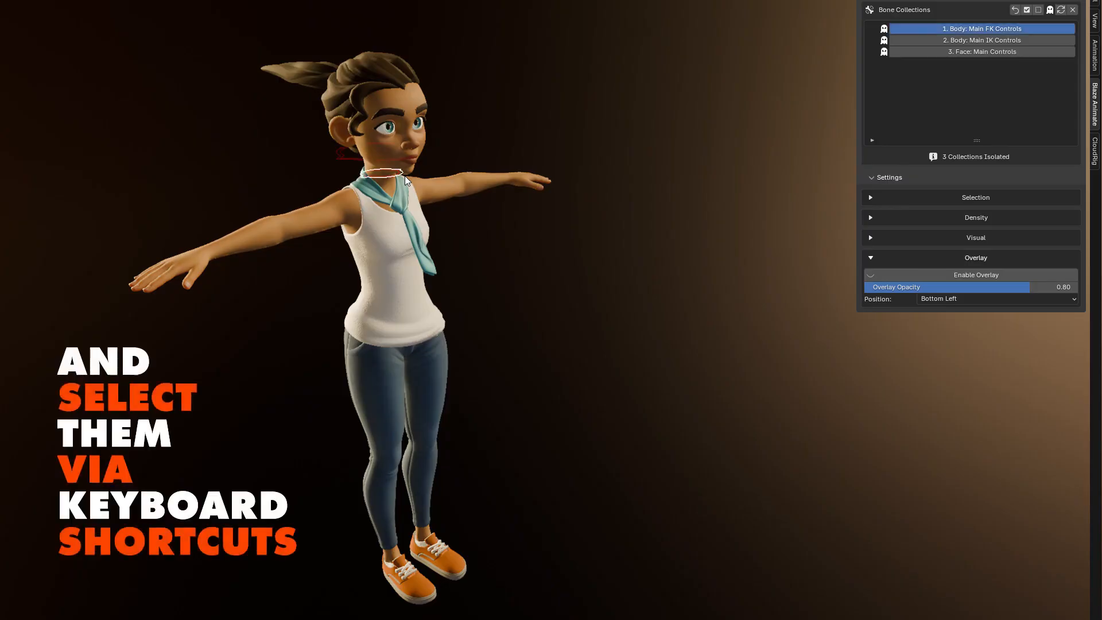
left_click(981, 51)
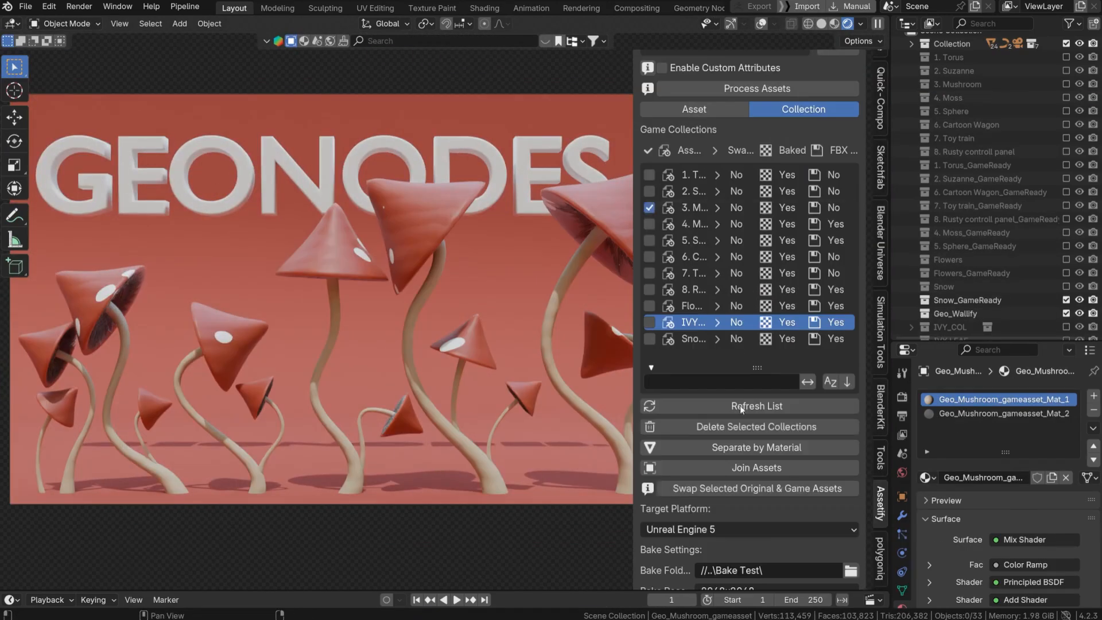
- Refresh Assetify's game collection list and bake the mushroom asset's materials
left_click(763, 23)
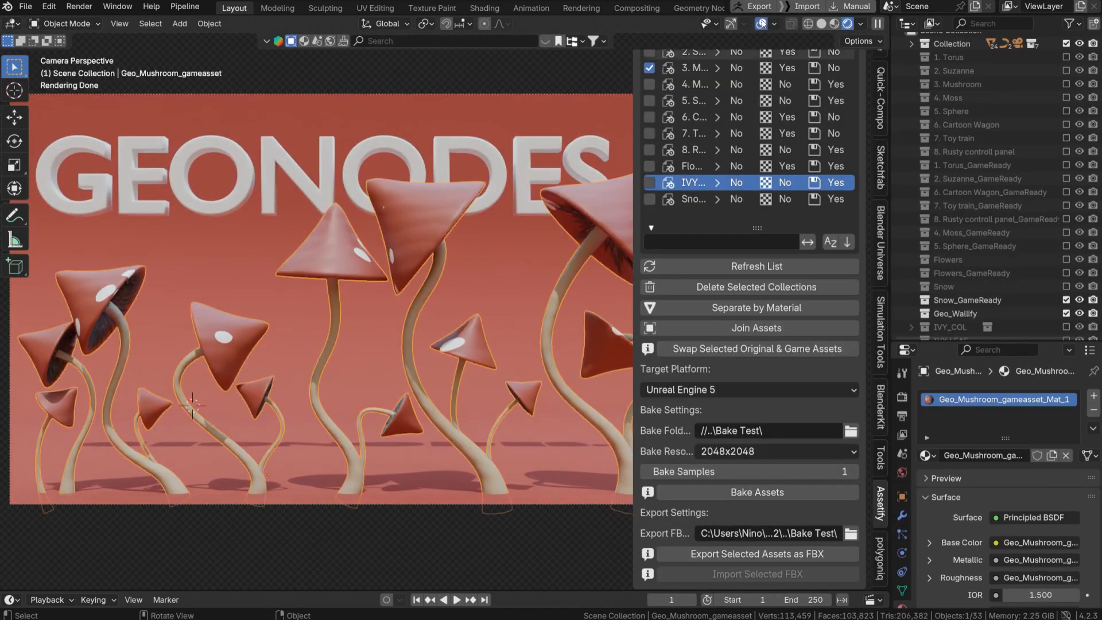
left_click(475, 23)
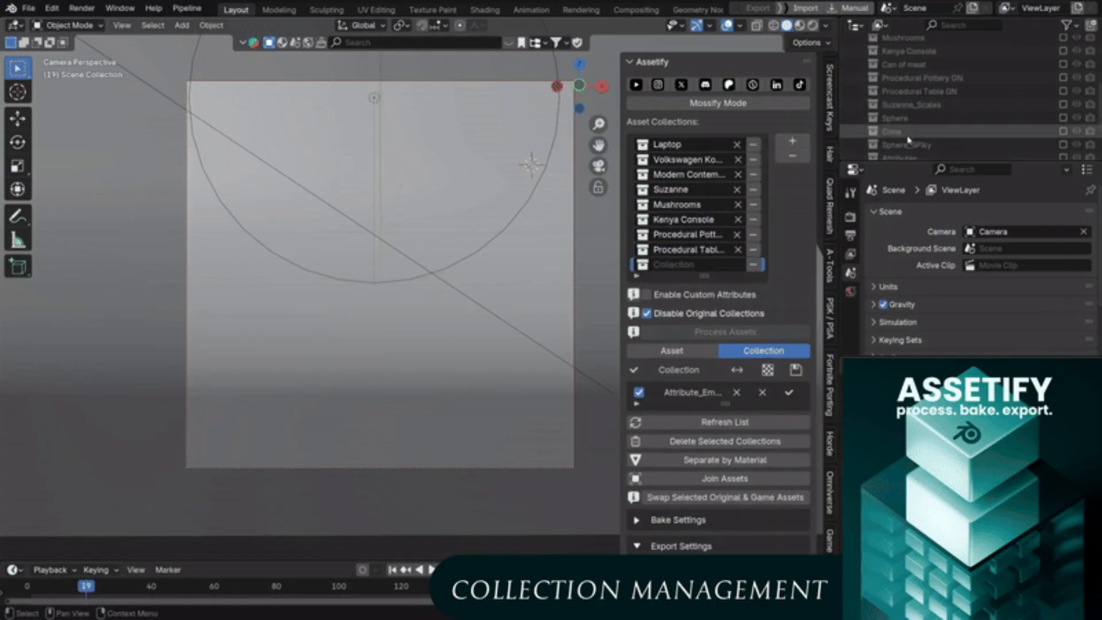
- Convert the selected collections to game assets and join Wheels and Tires into one Wheels asset
left_click(724, 332)
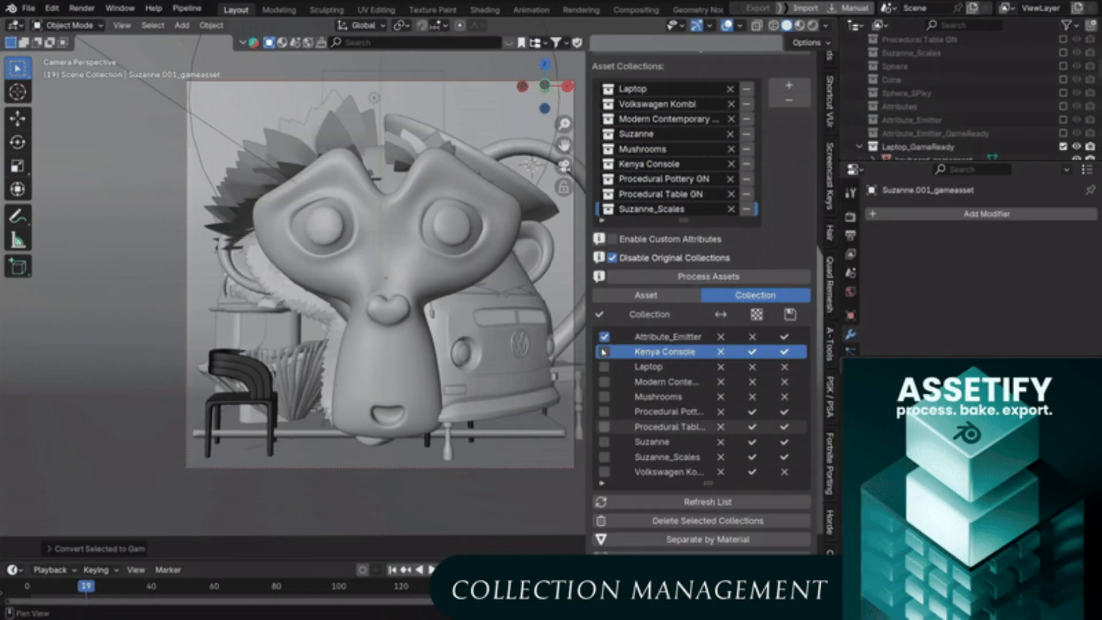
left_click(644, 295)
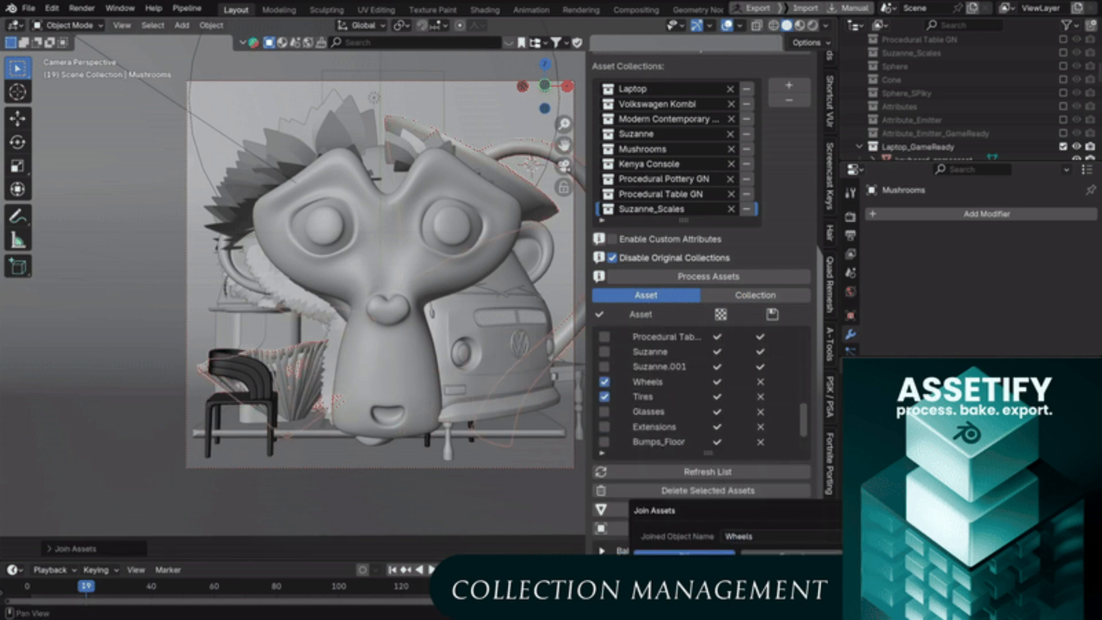
left_click(755, 295)
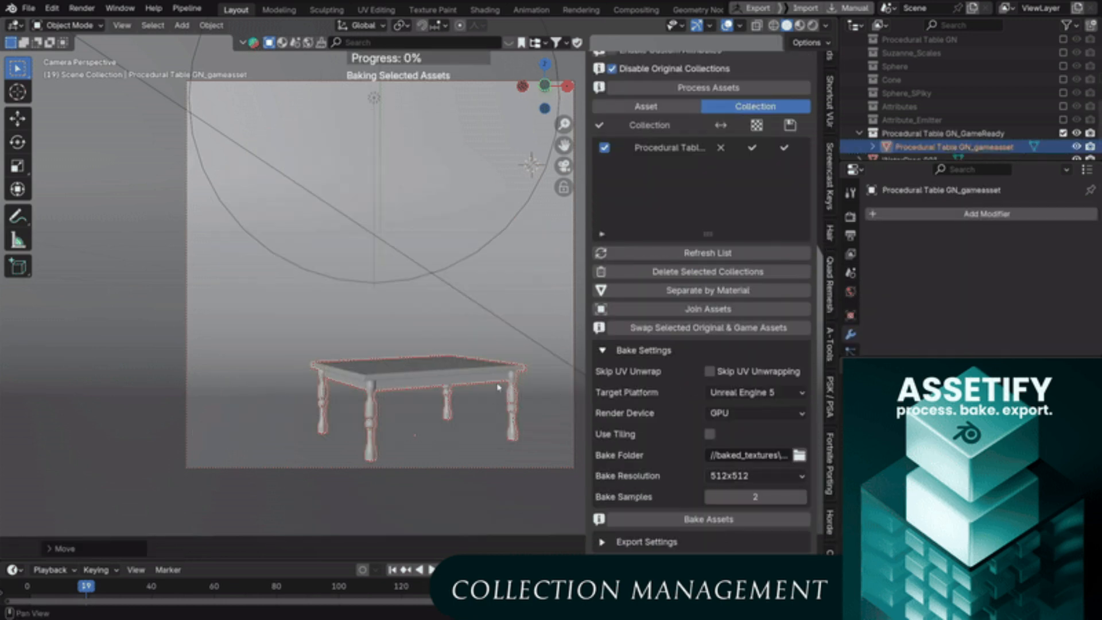
left_click(710, 400)
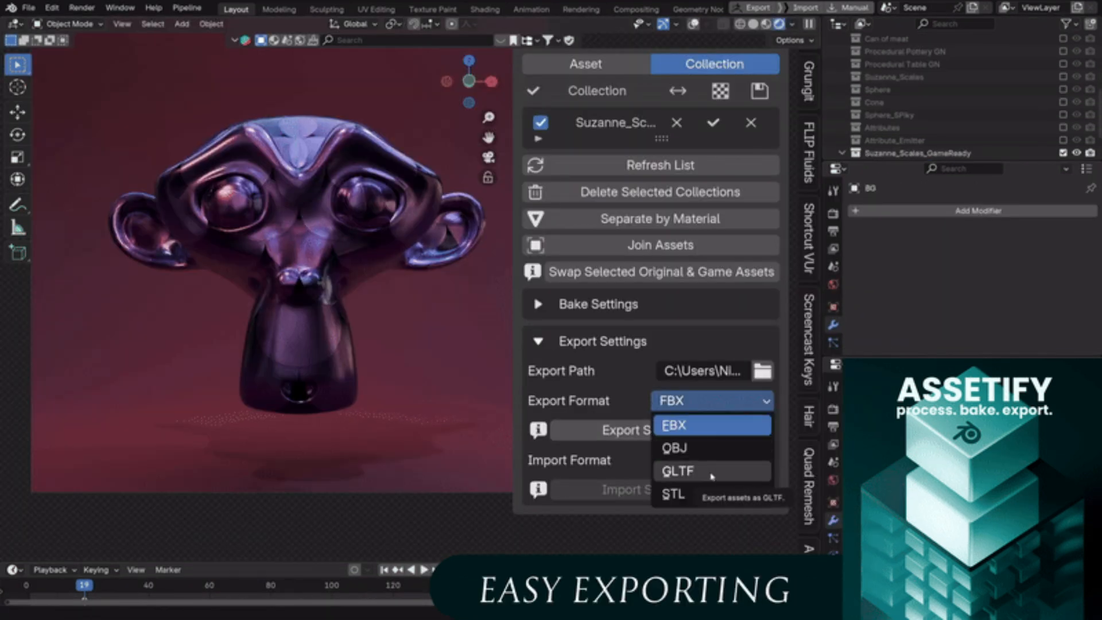
- Set the Suzanne asset's export format to GLTF
left_click(672, 494)
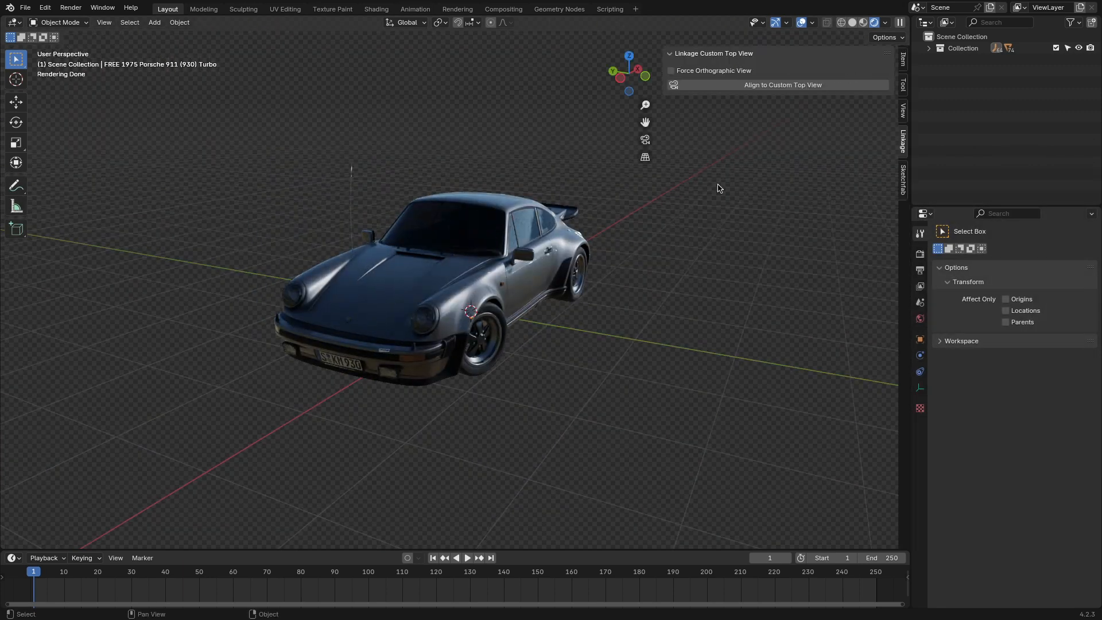
- Align the Porsche to its custom top view and leave Force Orthographic View switched on
left_click(670, 70)
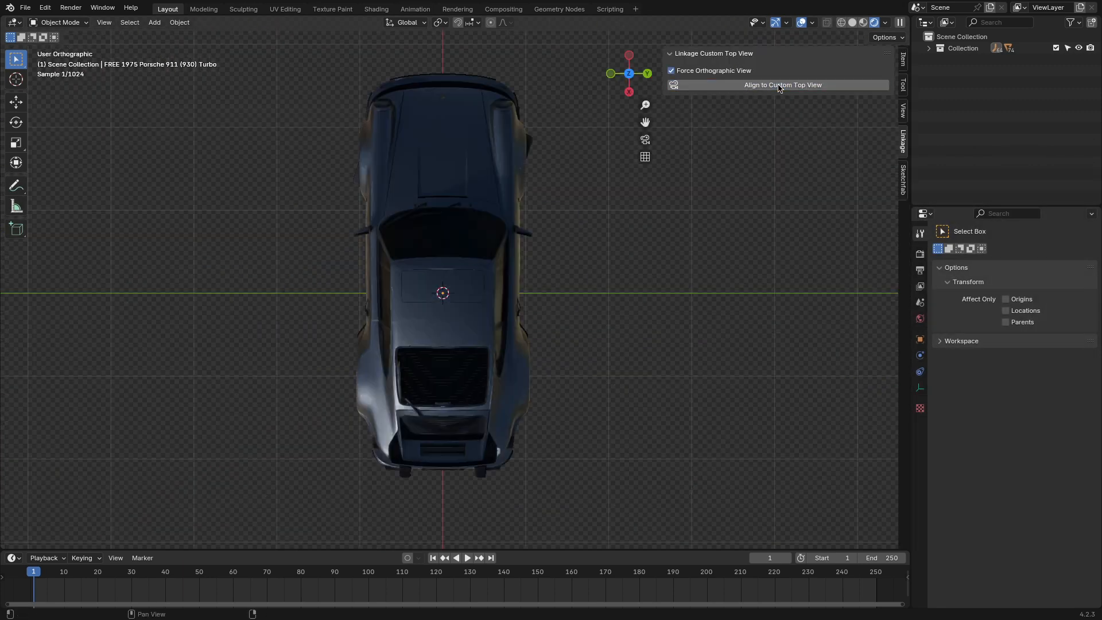
left_click(671, 70)
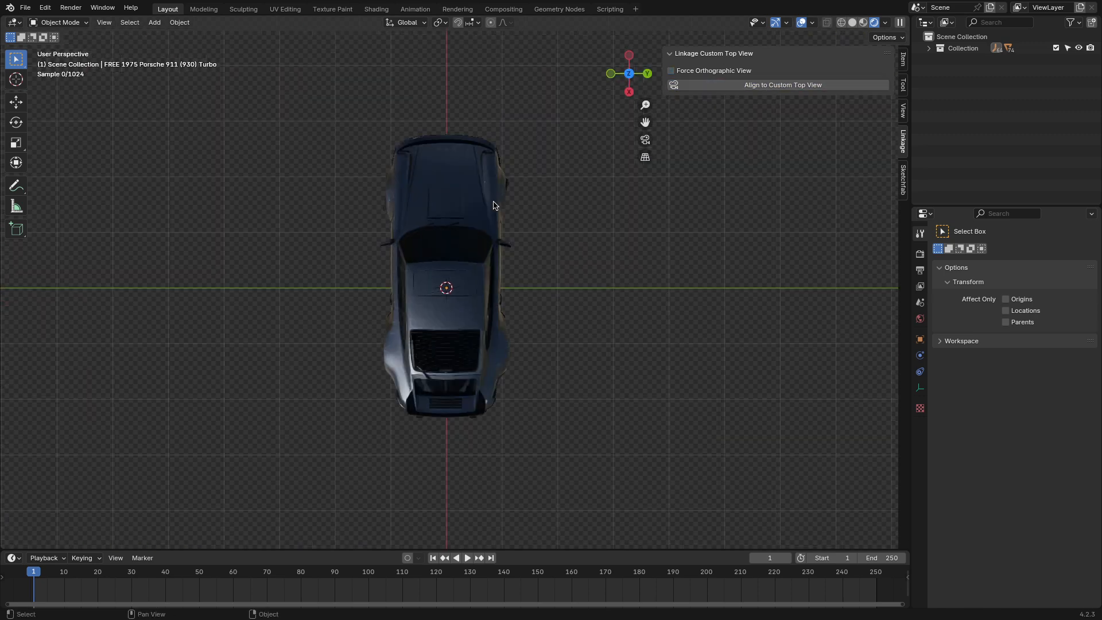
left_click(672, 70)
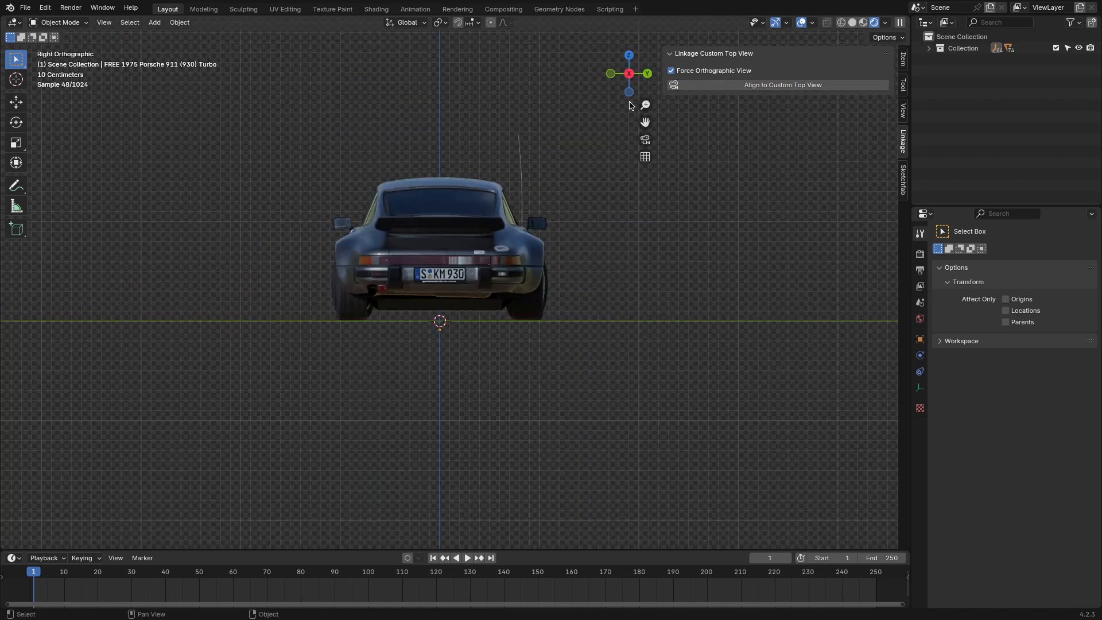
- Check the Porsche from below via the gizmo, then realign to its custom orthographic top view, nose up
left_click(628, 74)
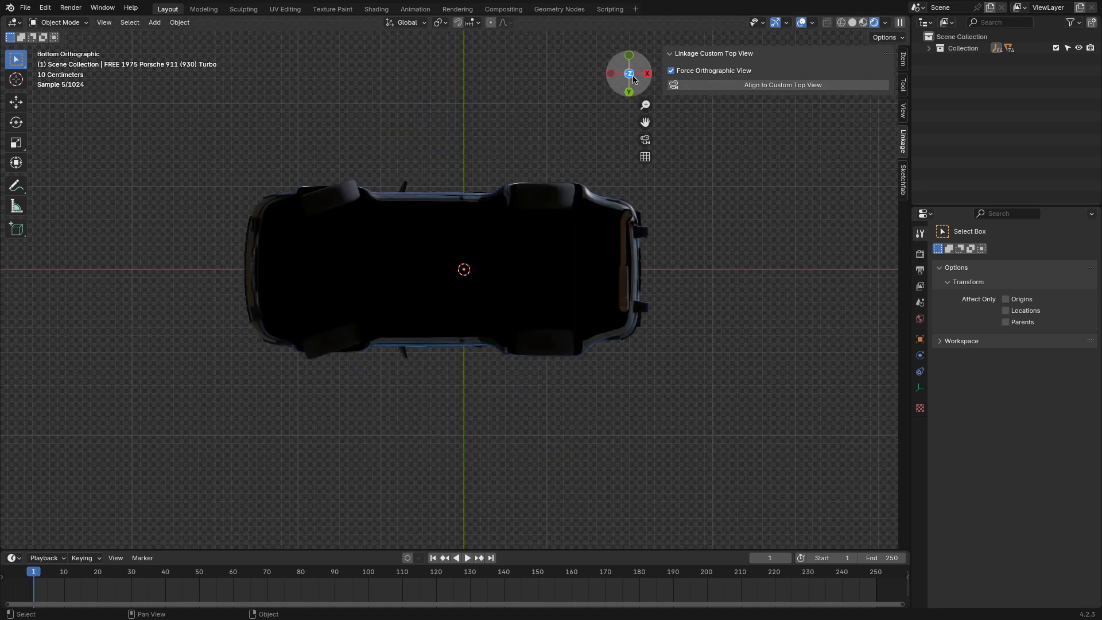
left_click(628, 74)
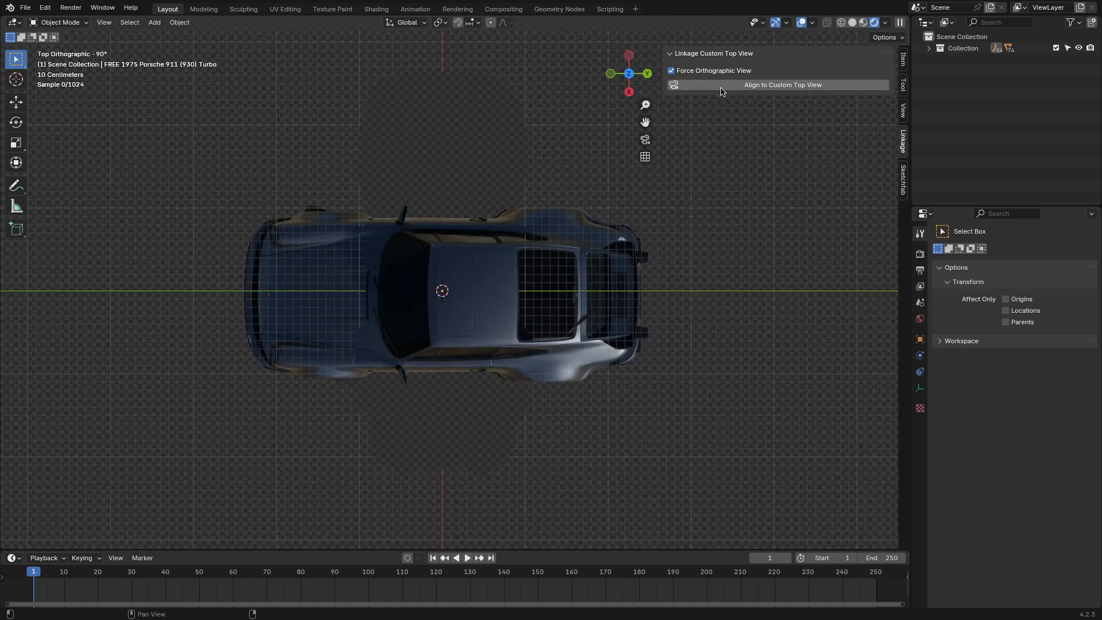
left_click(628, 73)
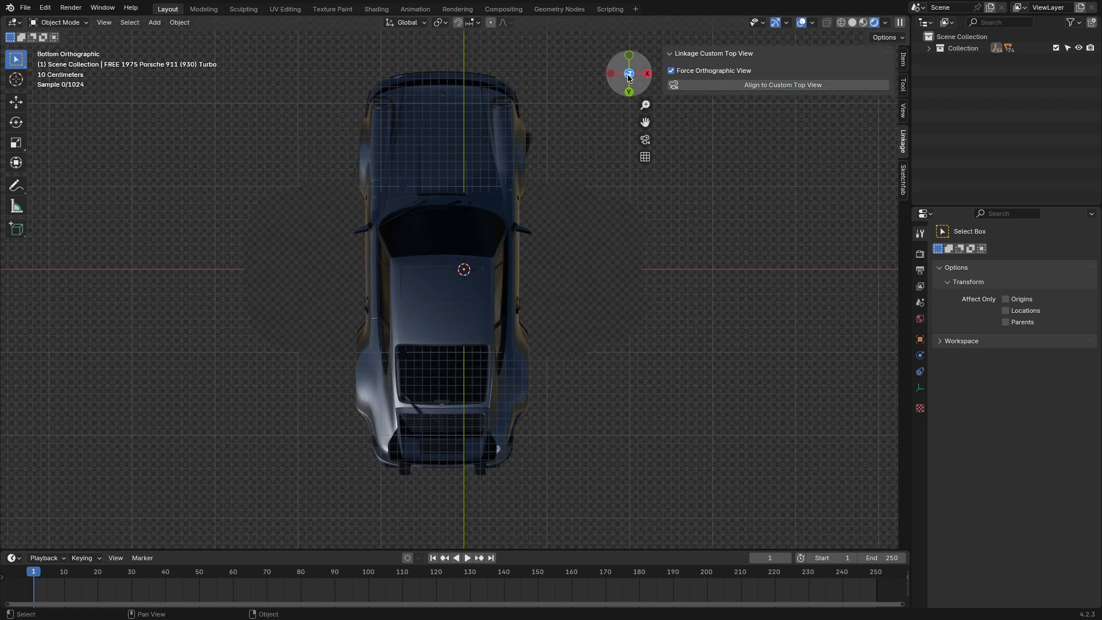
left_click(629, 62)
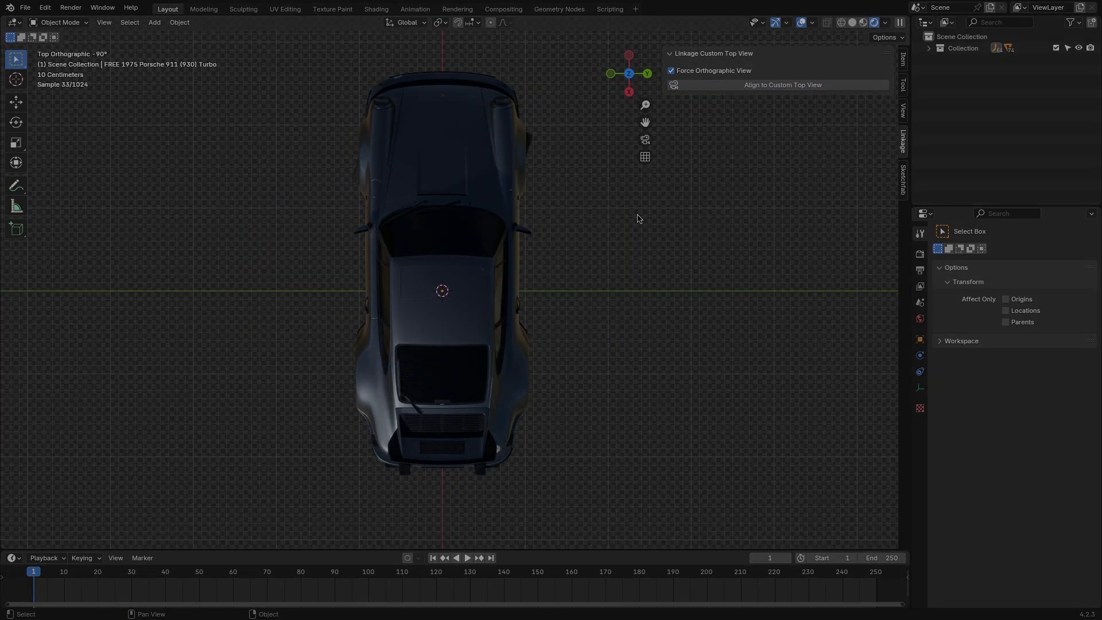